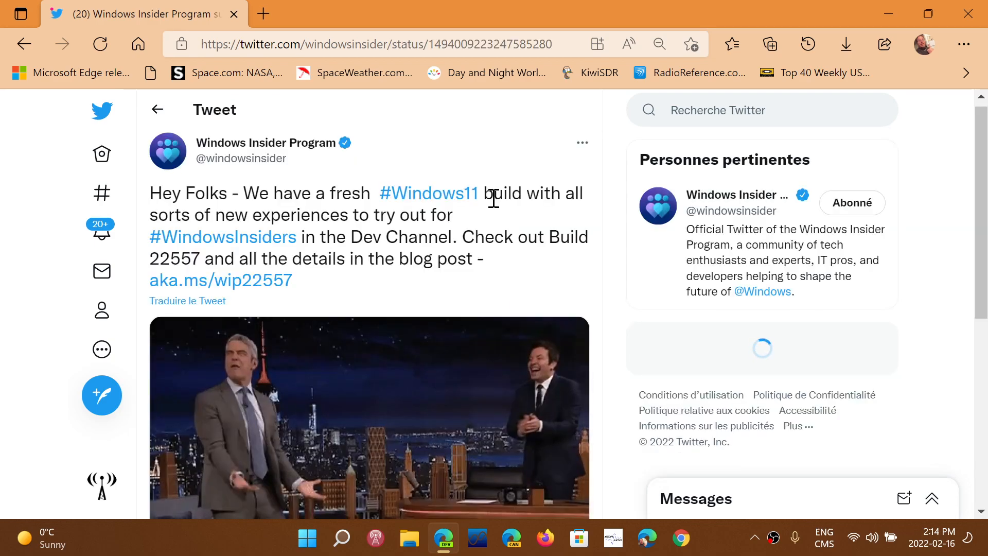
# - Follow the aka.ms/wip22557 link in the Windows Insider tweet to the Build 22557 blog post
pyautogui.click(220, 280)
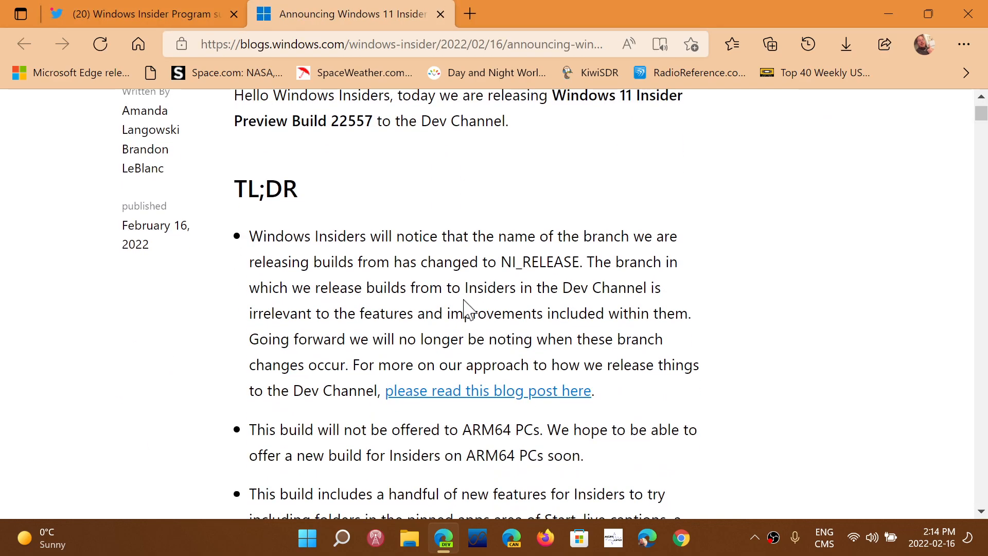
# - Scroll down from the TL;DR summary through live captions, Quick Access, OneDrive and touch gestures to Improving Snap Layouts
pyautogui.scroll(-3)
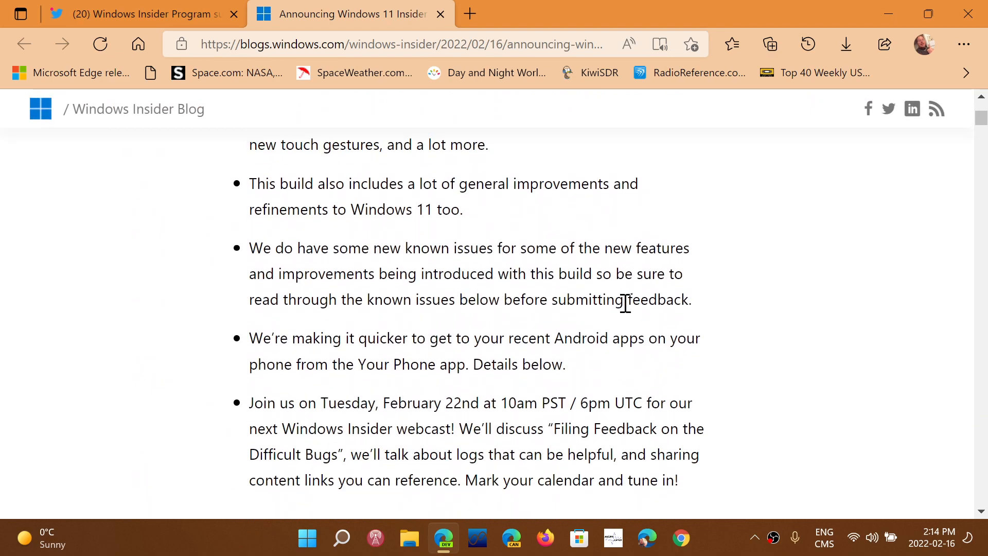
pyautogui.scroll(-3)
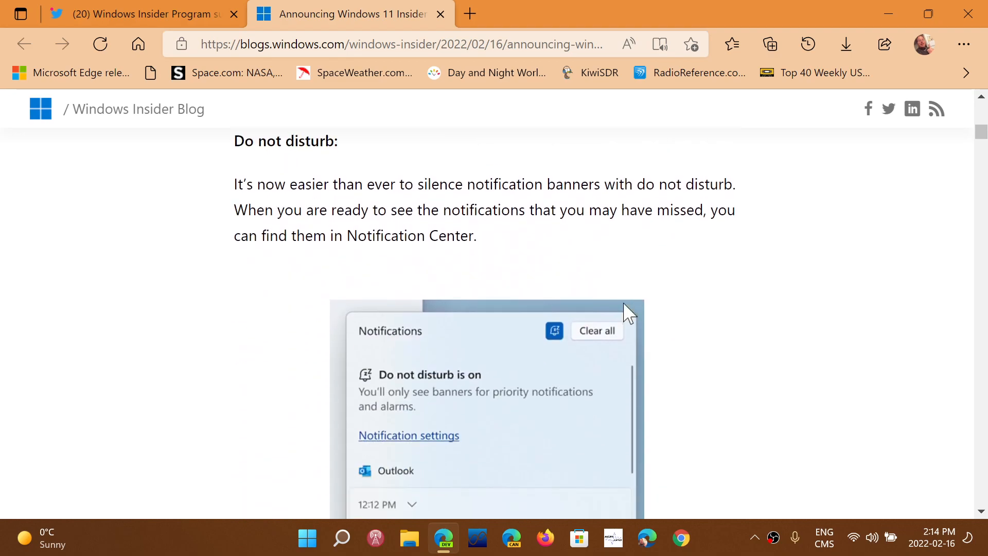
pyautogui.scroll(-3)
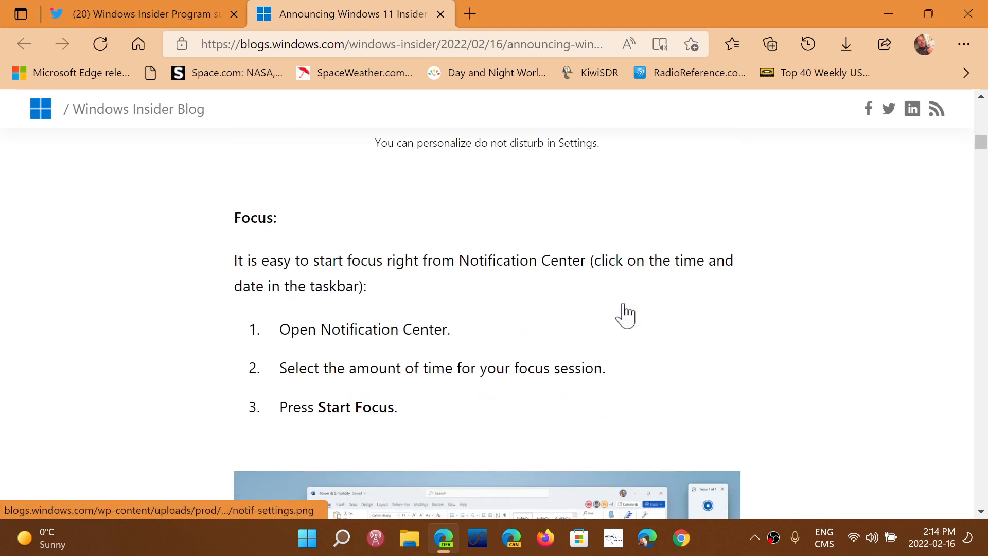
pyautogui.scroll(-3)
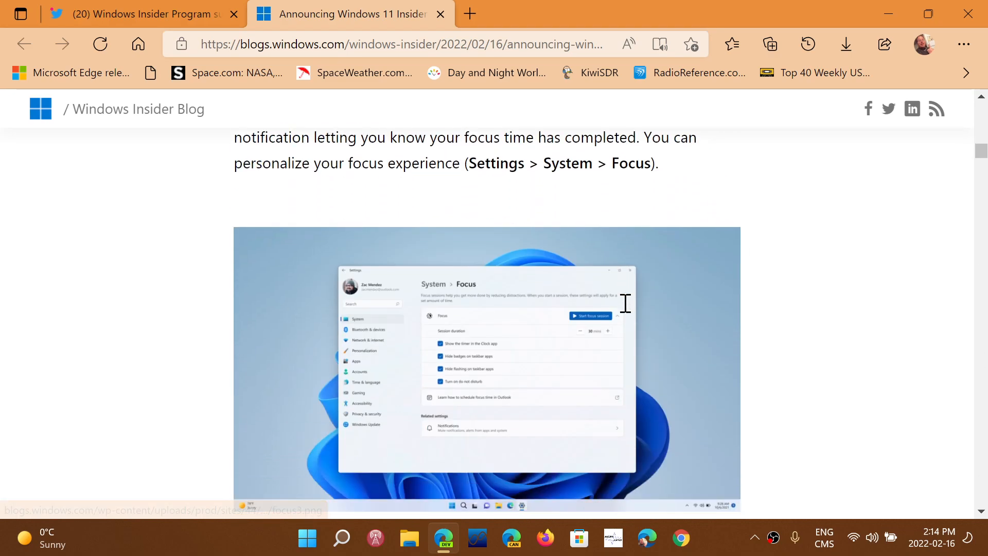
pyautogui.scroll(-3)
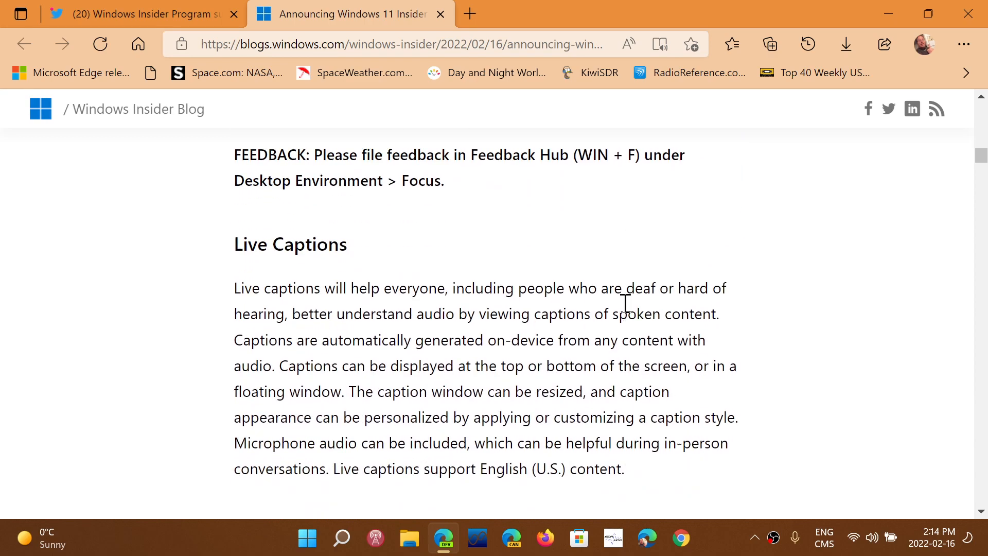
pyautogui.scroll(-3)
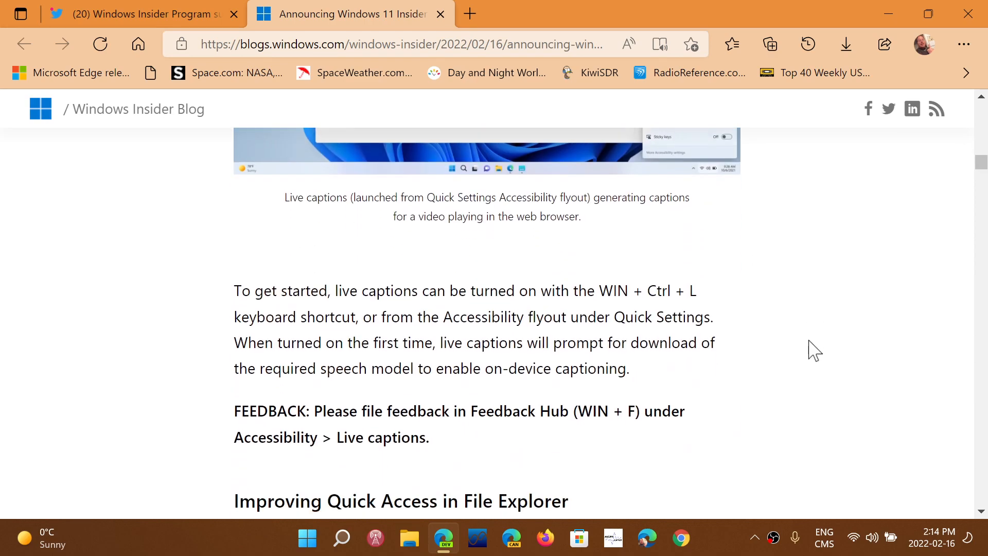
pyautogui.scroll(-3)
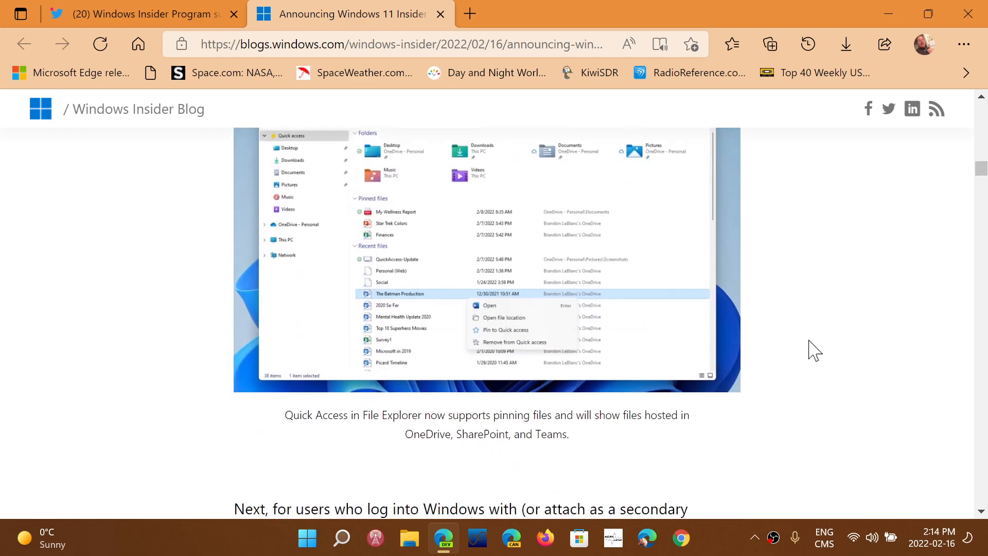
pyautogui.scroll(-3)
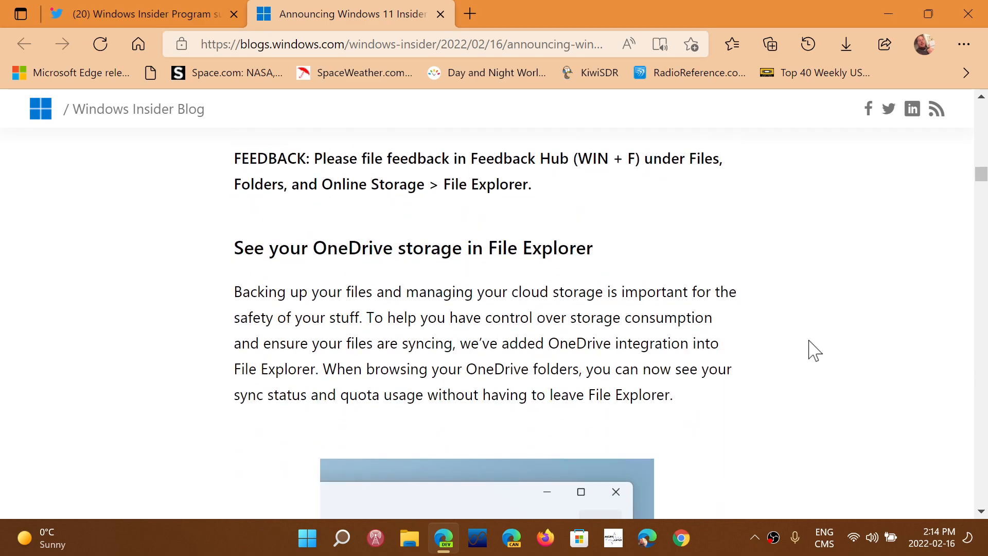
pyautogui.scroll(-3)
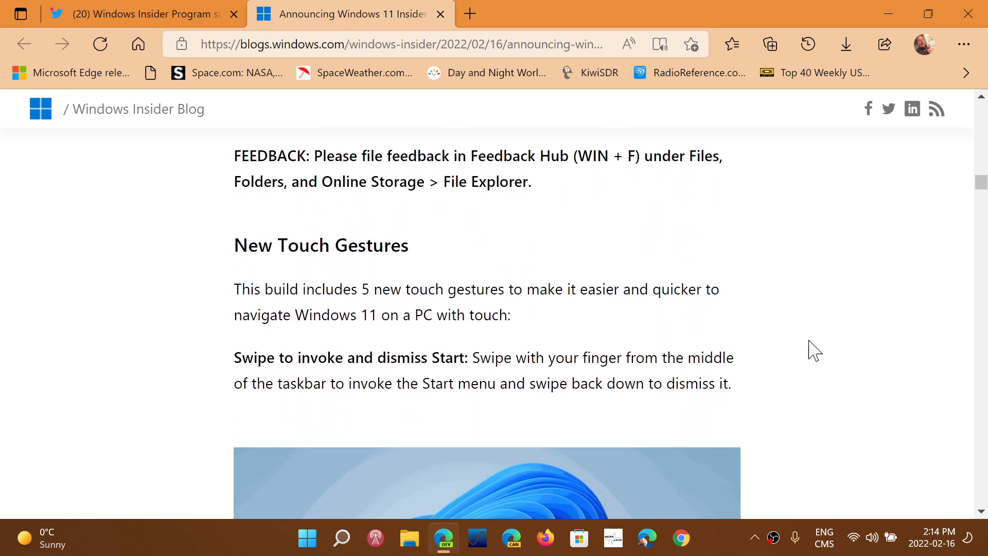
pyautogui.scroll(-3)
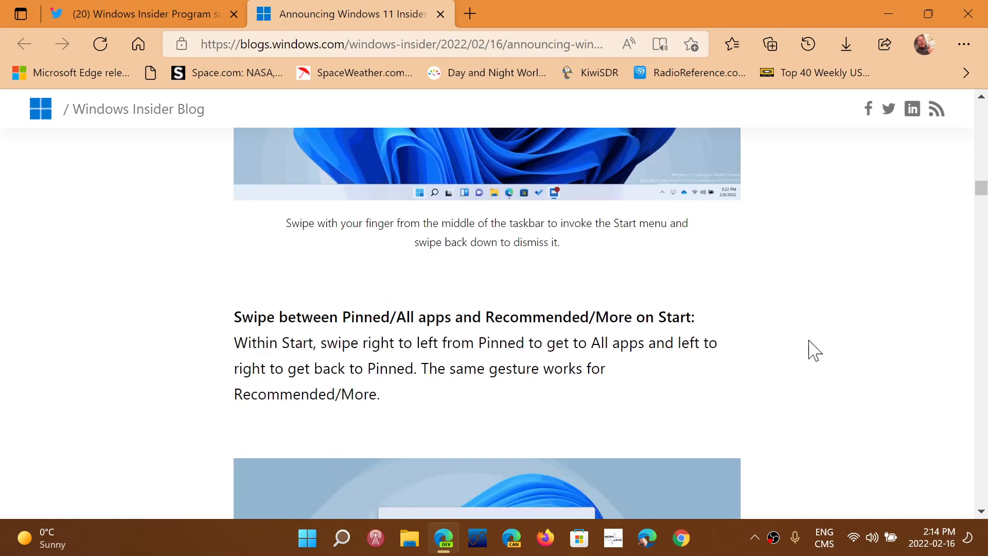
pyautogui.scroll(-3)
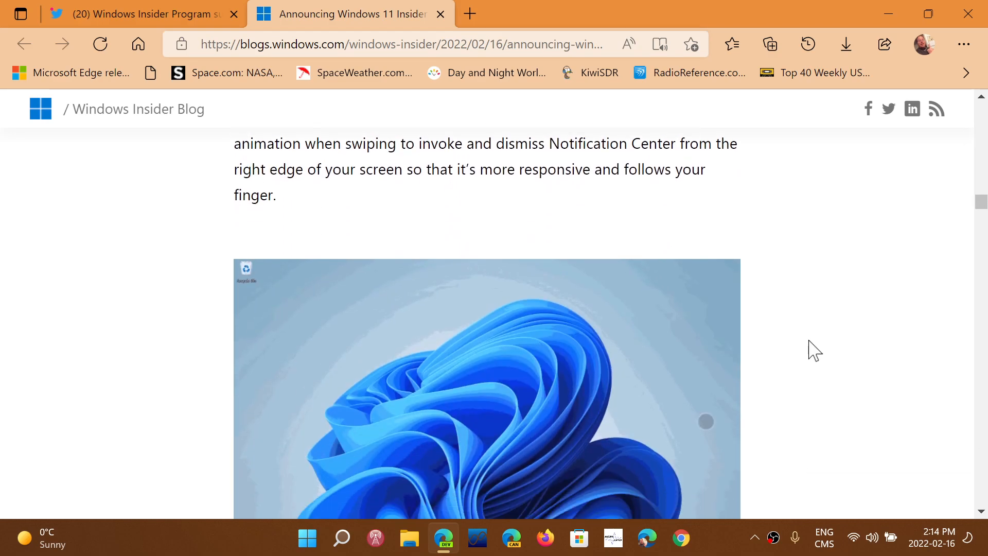
pyautogui.scroll(-3)
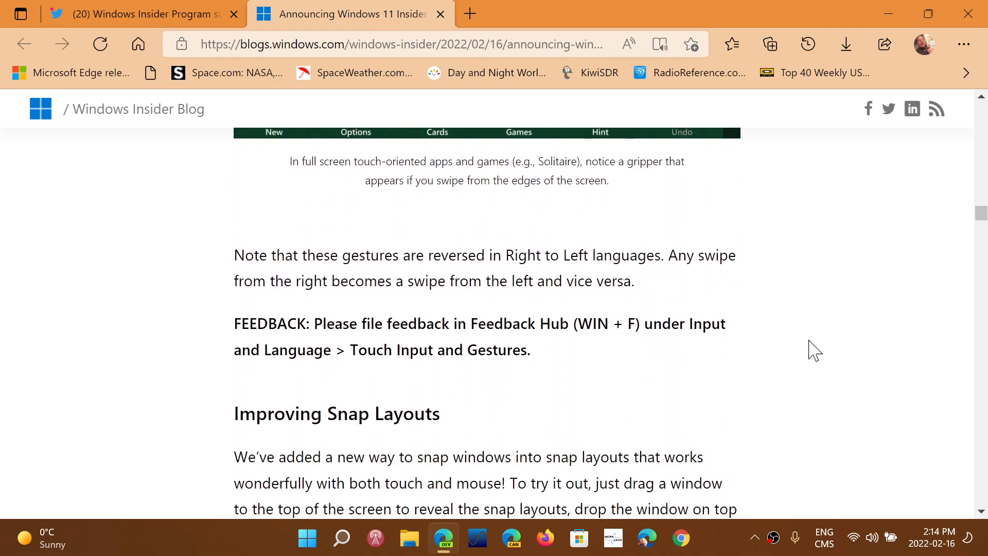
pyautogui.scroll(-3)
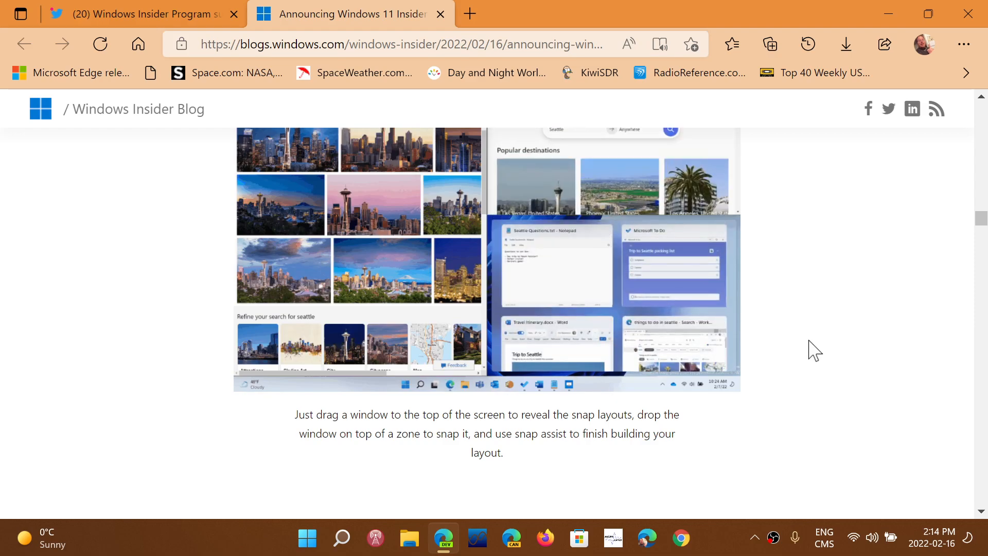
# - Scroll further down through the power settings and Narrator sections
pyautogui.scroll(-3)
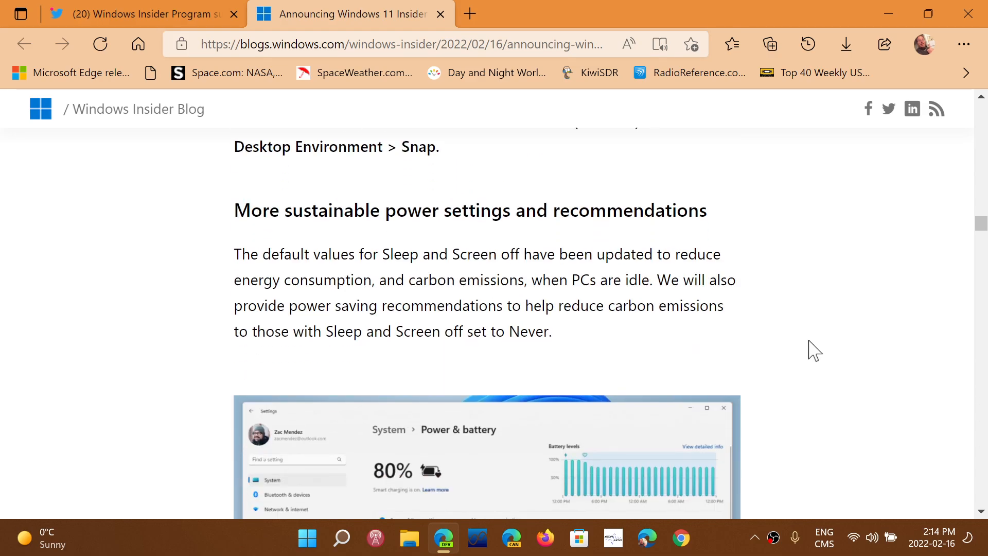
pyautogui.scroll(-3)
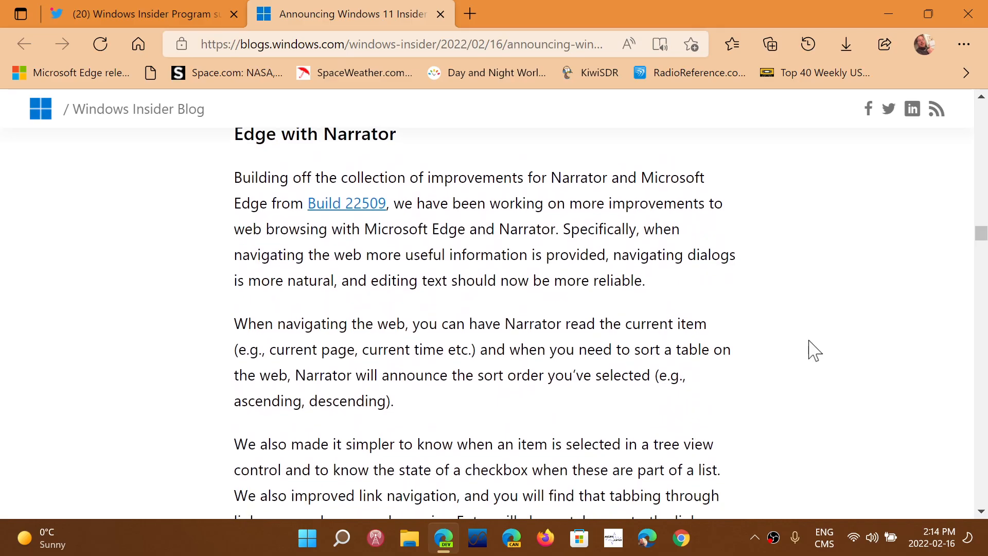
pyautogui.scroll(-3)
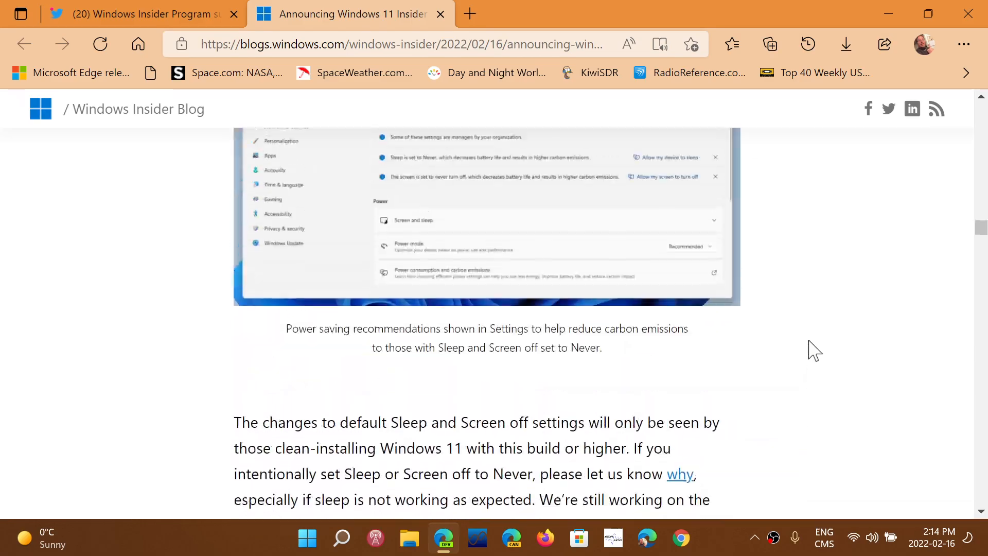
pyautogui.scroll(-3)
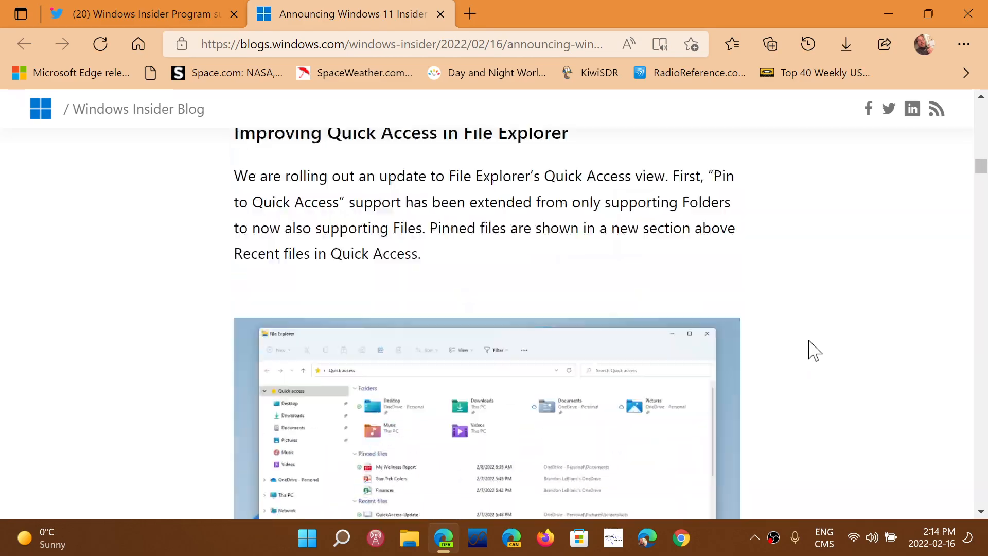
pyautogui.scroll(-3)
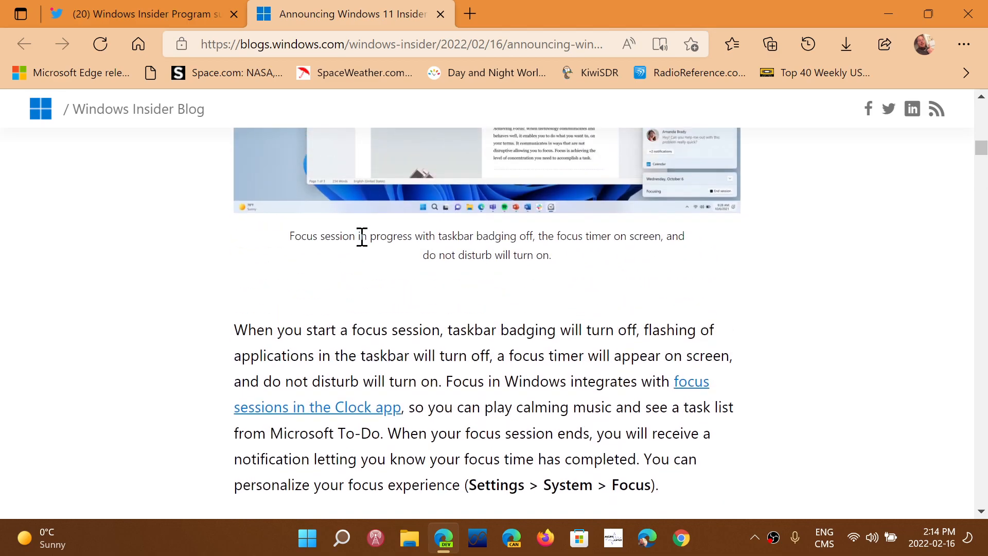
# - Scroll back up to the post's TL;DR bullet points at the top
pyautogui.scroll(3)
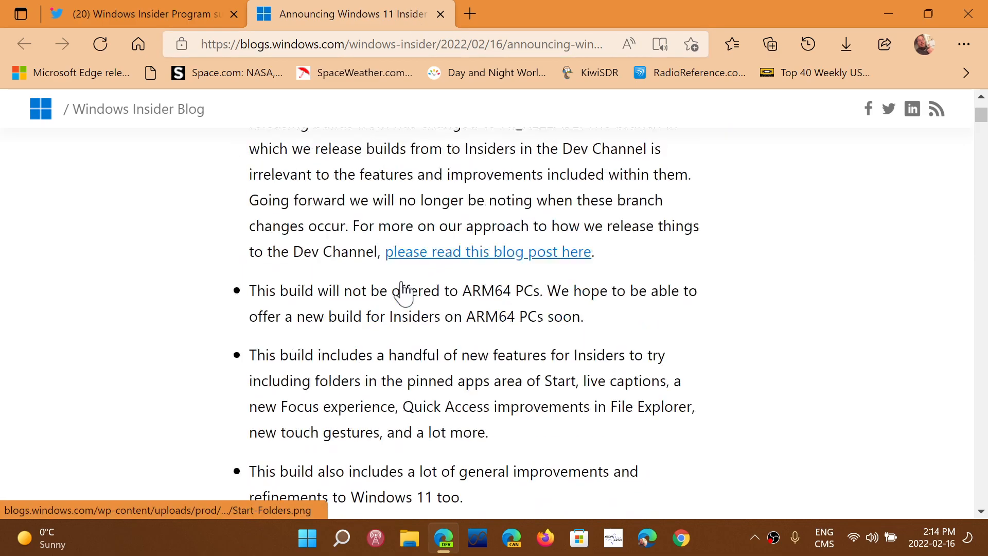
pyautogui.scroll(3)
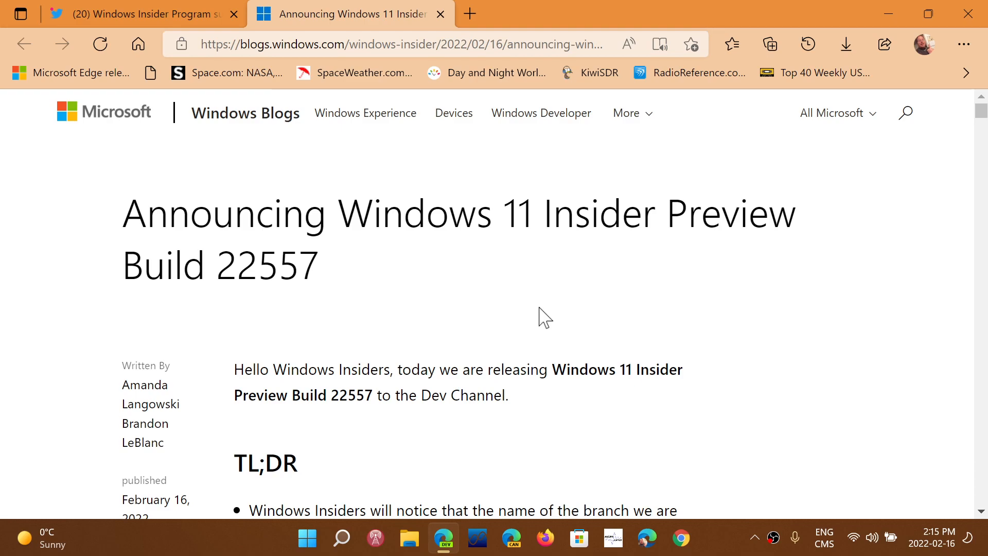
pyautogui.moveTo(540, 309)
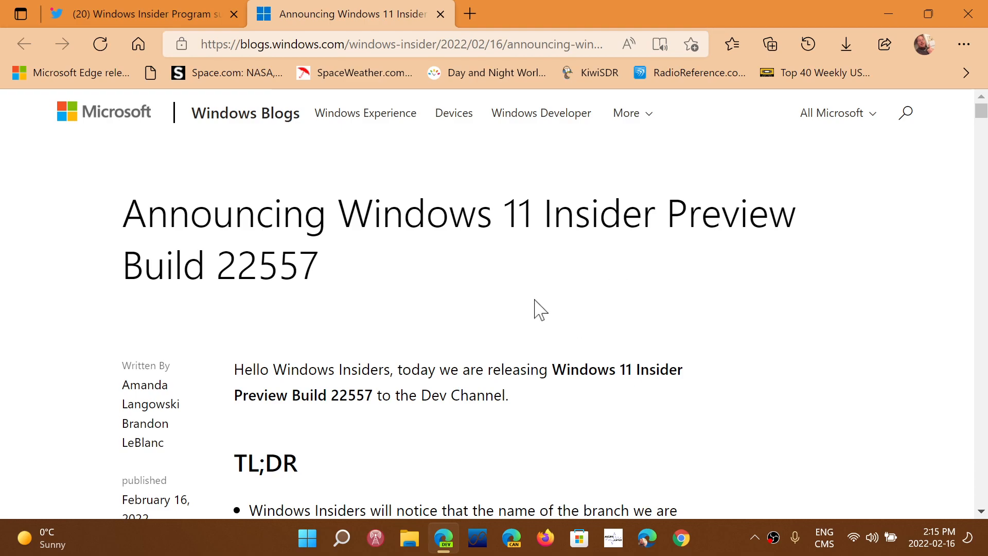